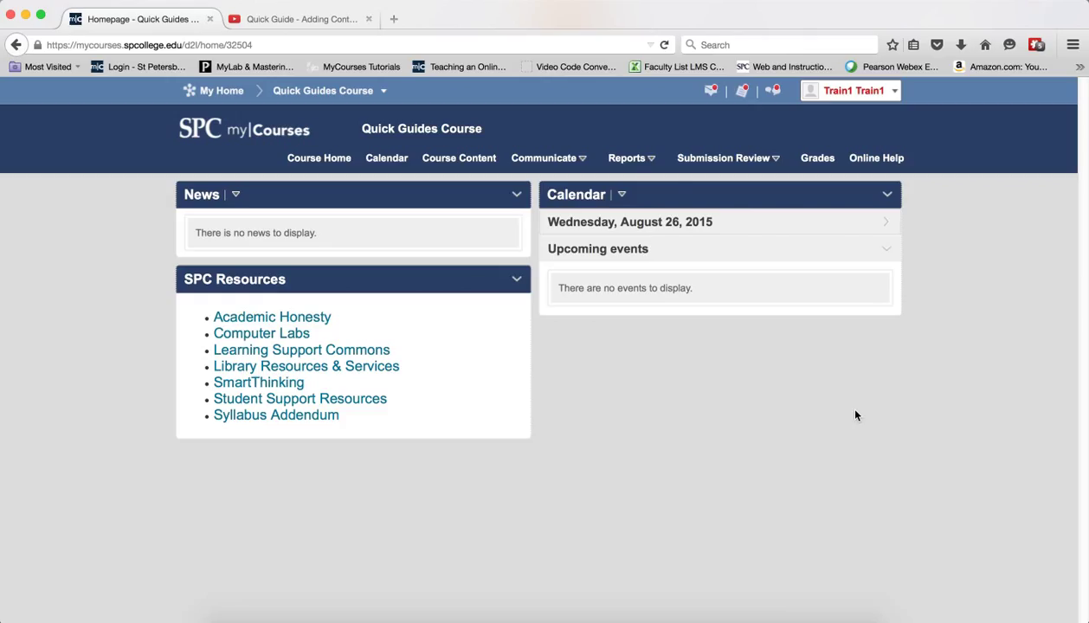
{"action": "mouse_move", "coordinate": [637, 166]}
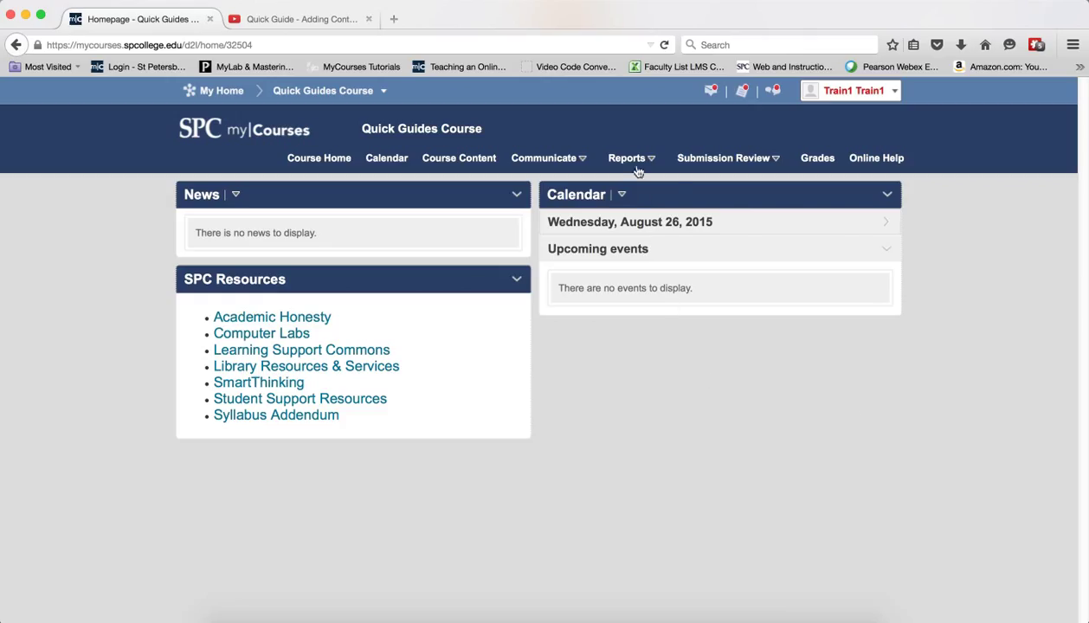
Go to the ePortfolio dashboard via the course navbar's Reports menu
{"action": "left_click", "coordinate": [627, 158]}
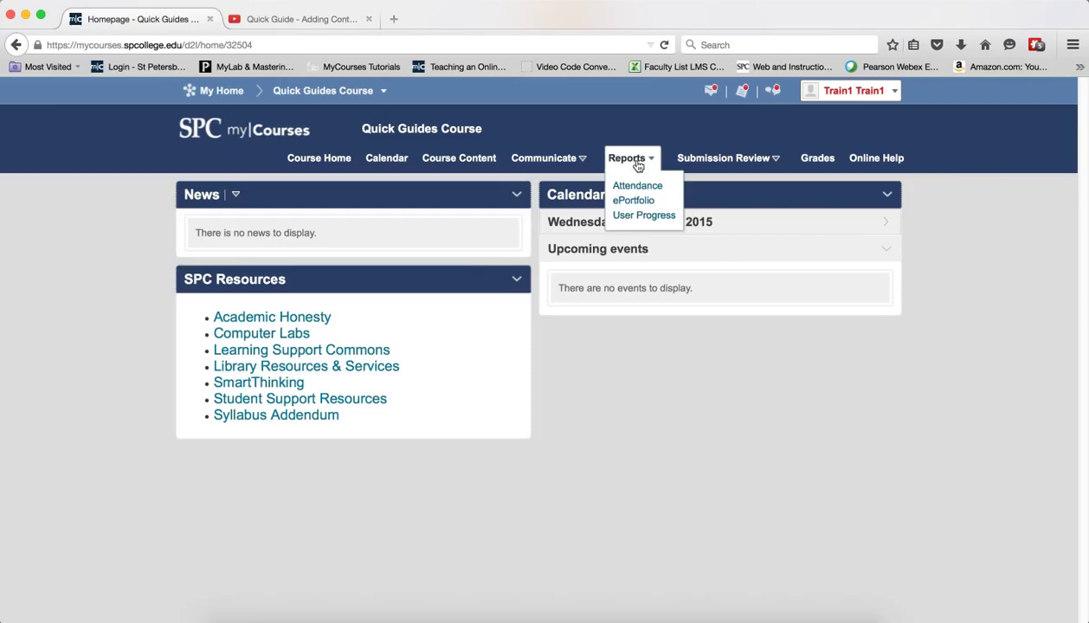
{"action": "left_click", "coordinate": [632, 201]}
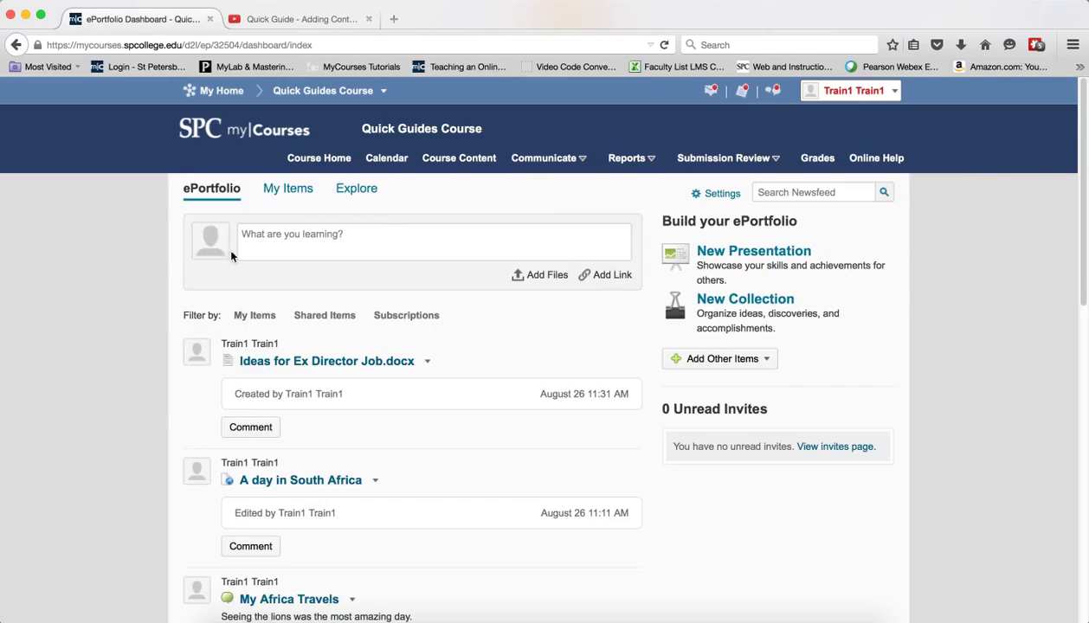
{"action": "mouse_move", "coordinate": [613, 273]}
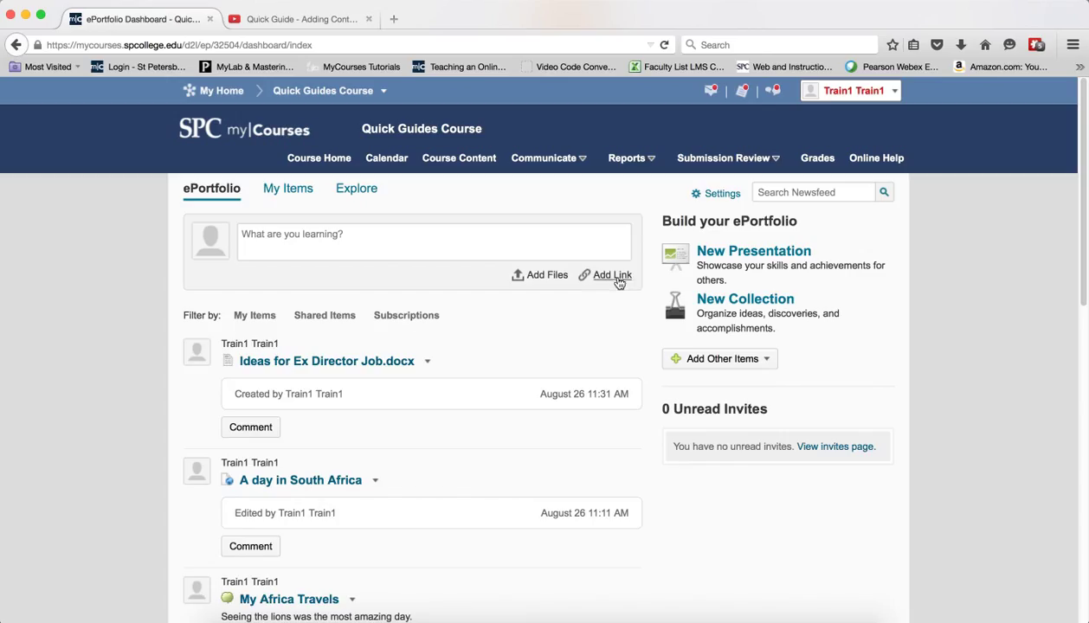
Start adding a web link from the 'What are you learning?' box
{"action": "left_click", "coordinate": [613, 275]}
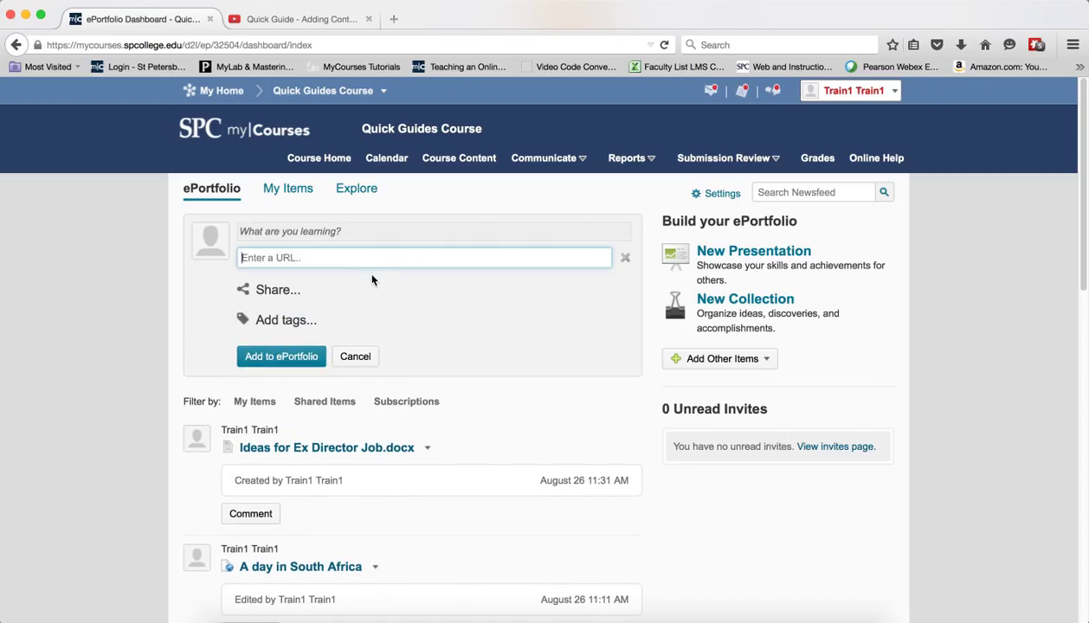
{"action": "mouse_move", "coordinate": [388, 288]}
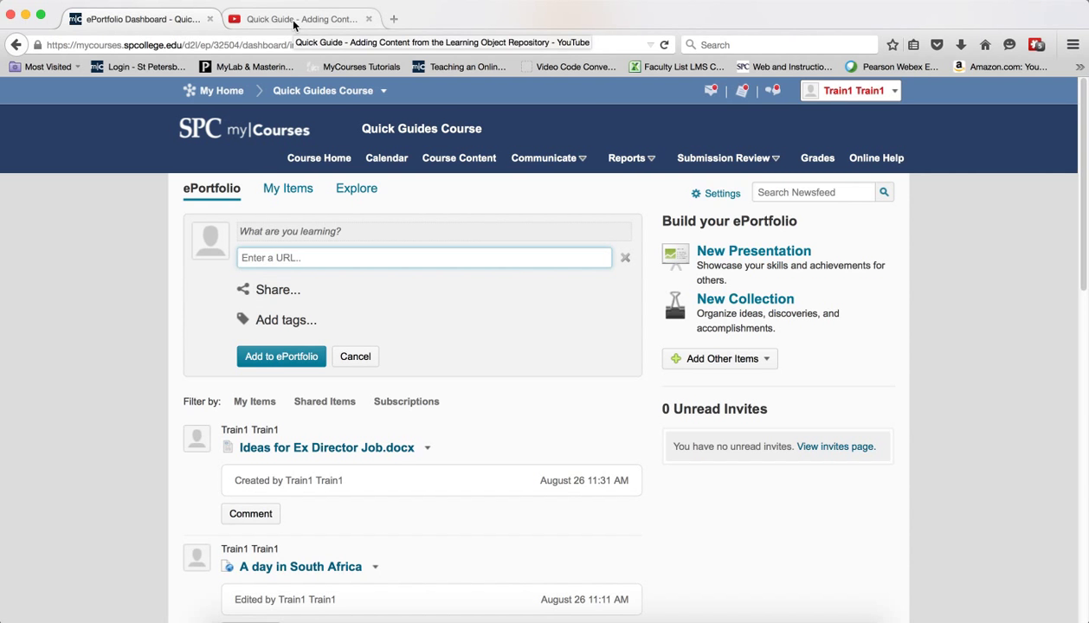
Copy the Quick Guide video's short youtu.be share link and its title from YouTube
{"action": "left_click", "coordinate": [299, 17]}
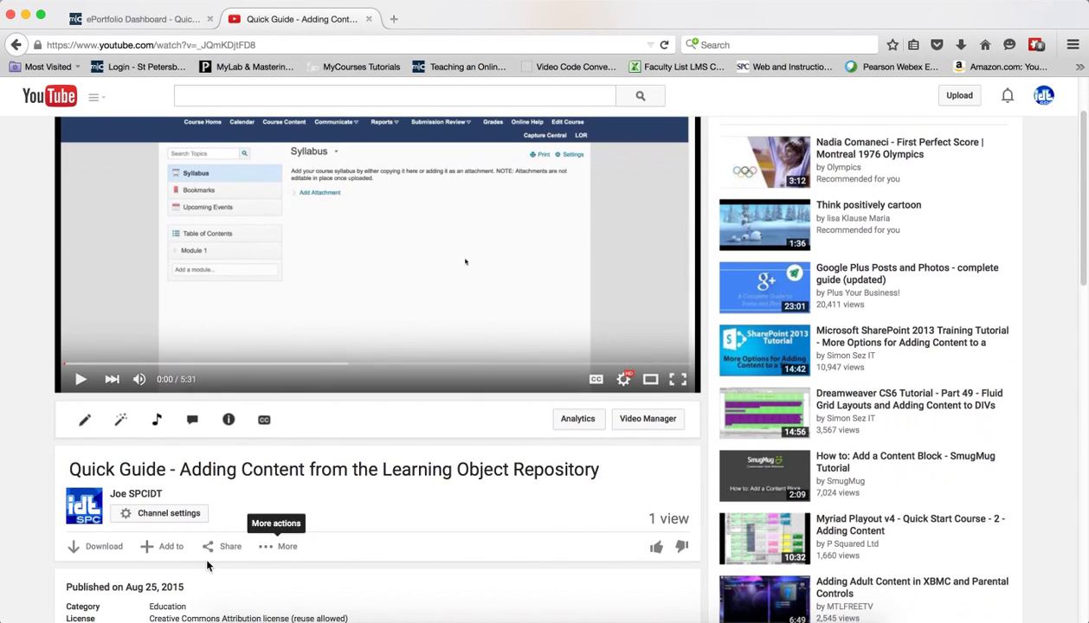
{"action": "left_click", "coordinate": [230, 547]}
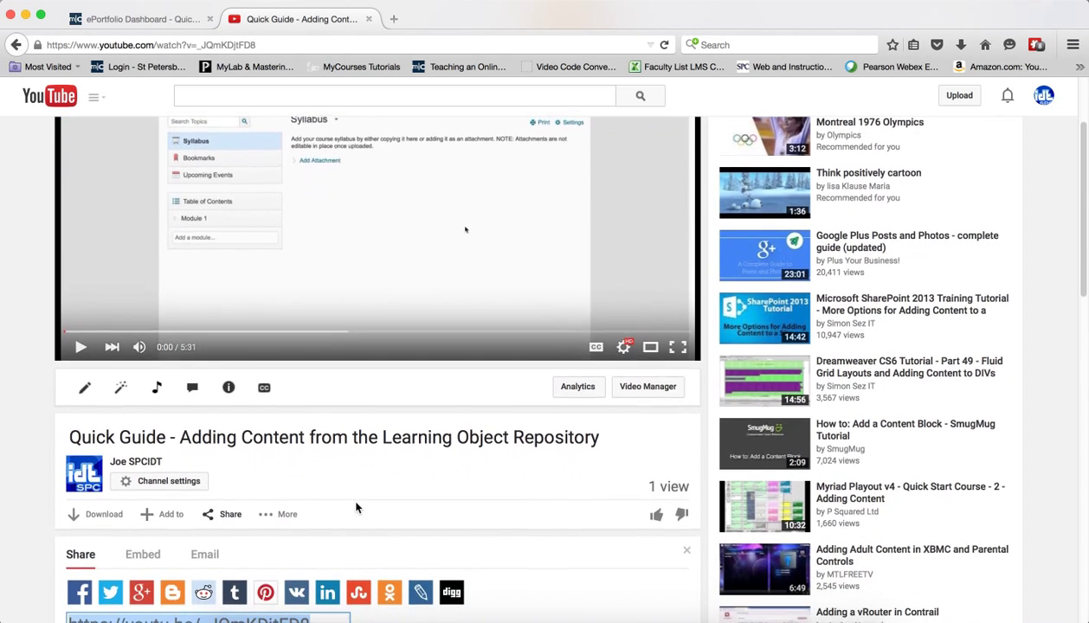
{"action": "right_click", "coordinate": [199, 360]}
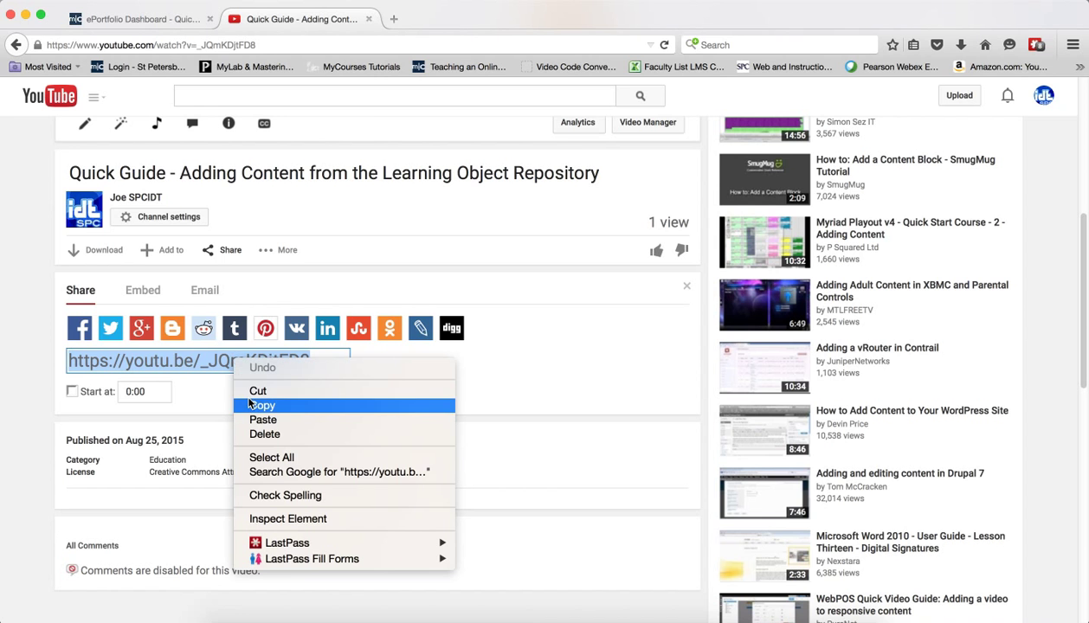
{"action": "left_click", "coordinate": [261, 405]}
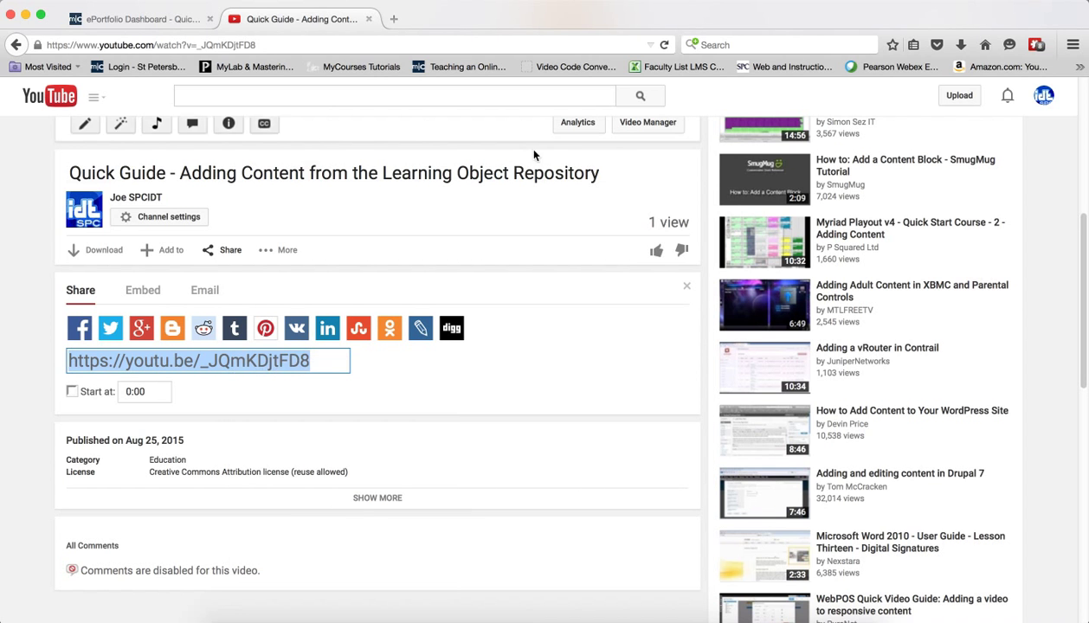
{"action": "left_click", "coordinate": [83, 123]}
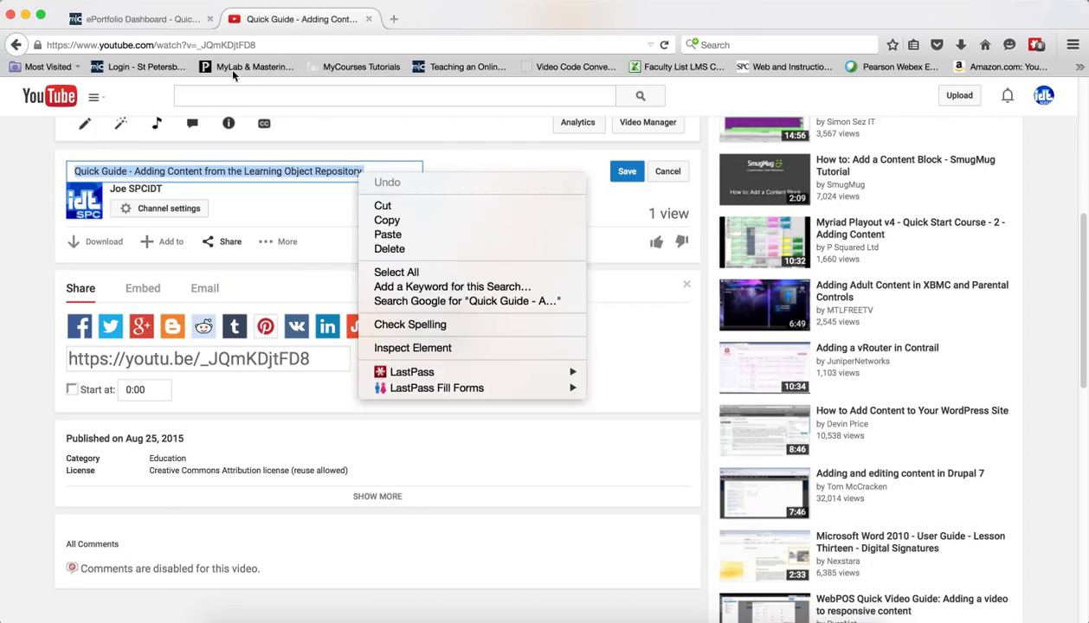
{"action": "left_click", "coordinate": [138, 17]}
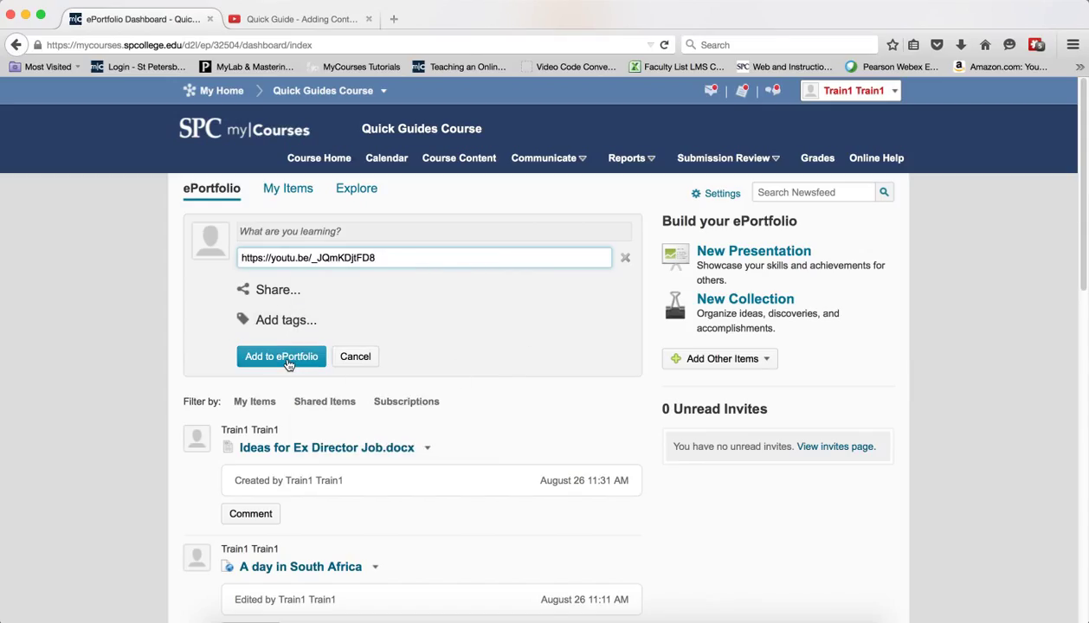
{"action": "left_click", "coordinate": [281, 357]}
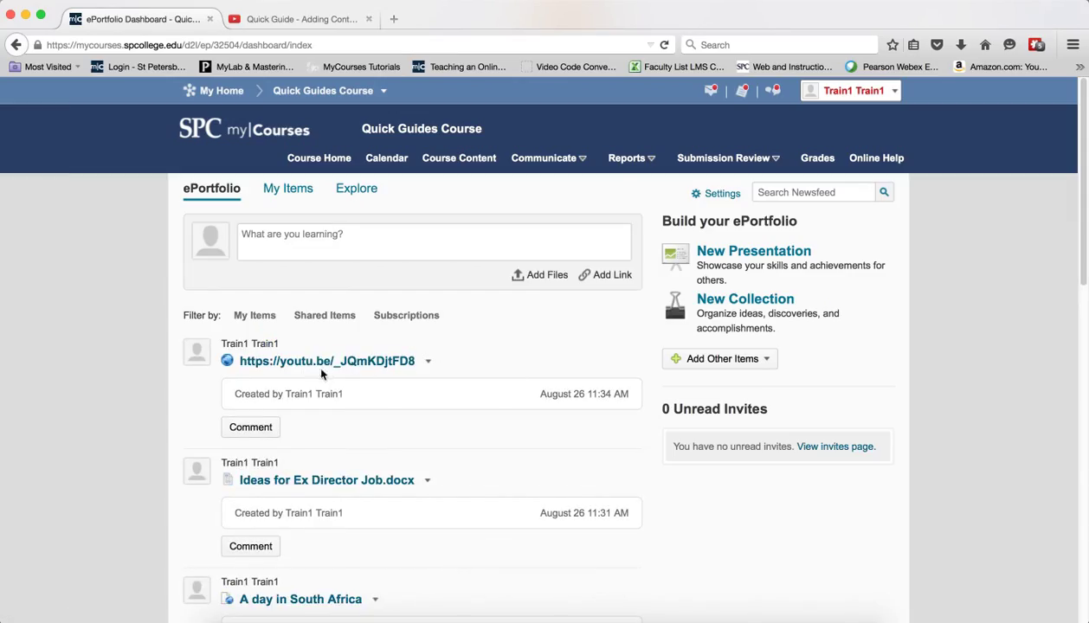
{"action": "mouse_move", "coordinate": [325, 362]}
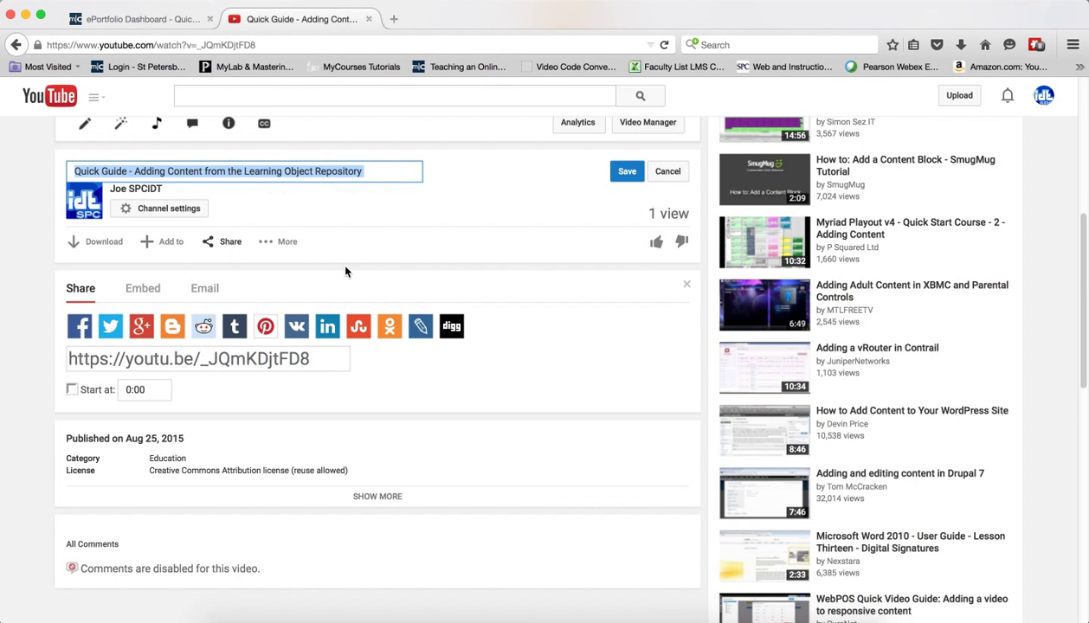
{"action": "mouse_move", "coordinate": [312, 202]}
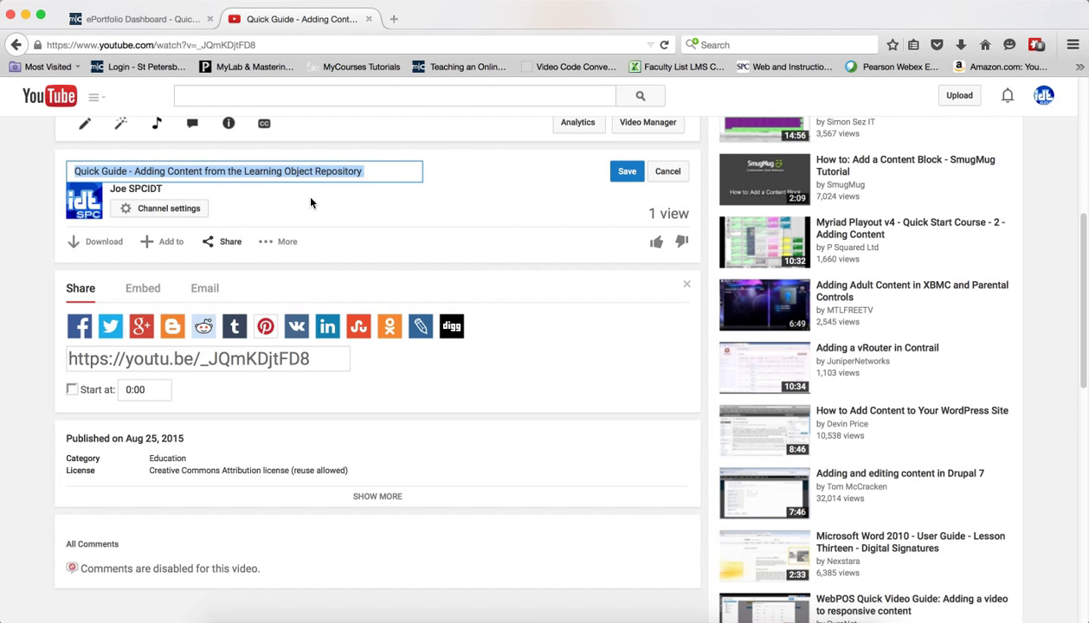
{"action": "left_click", "coordinate": [139, 19]}
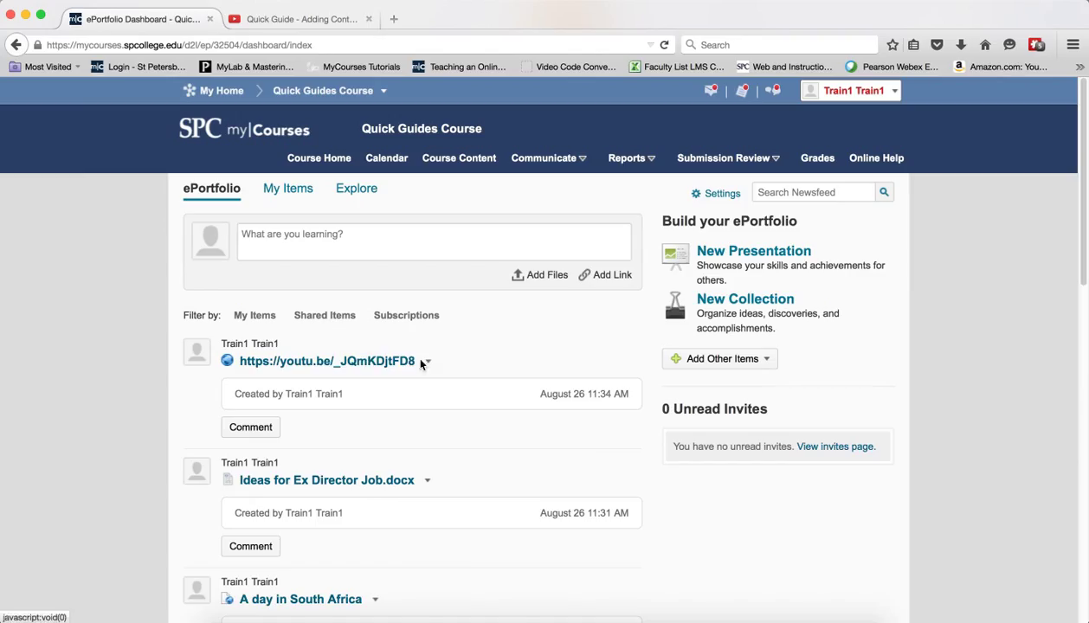
Edit the new youtu.be link item from its actions dropdown
{"action": "left_click", "coordinate": [426, 362]}
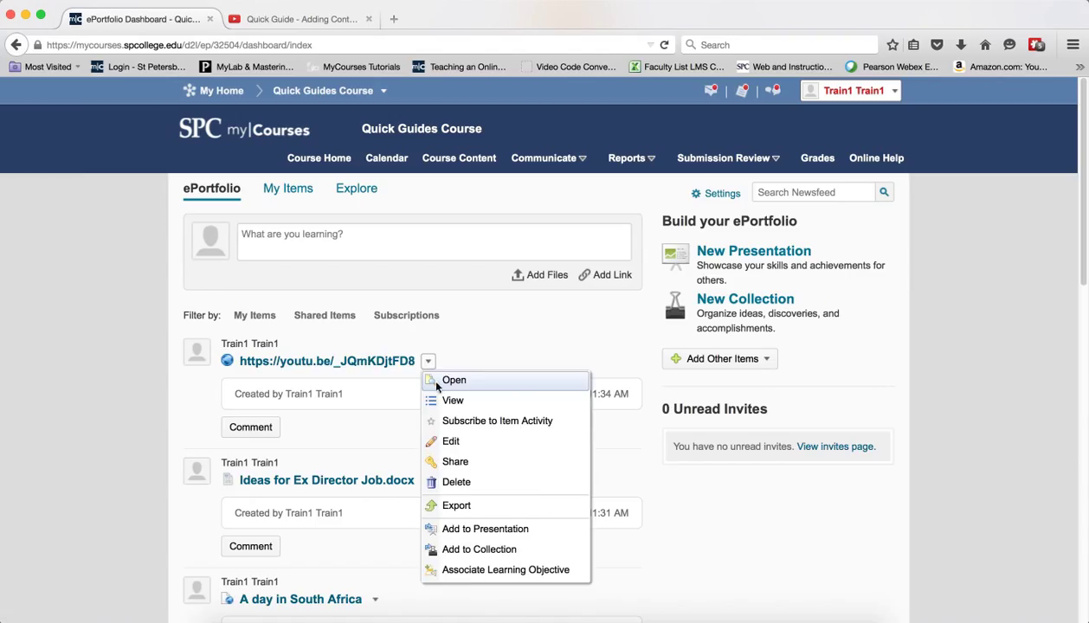
{"action": "left_click", "coordinate": [450, 441]}
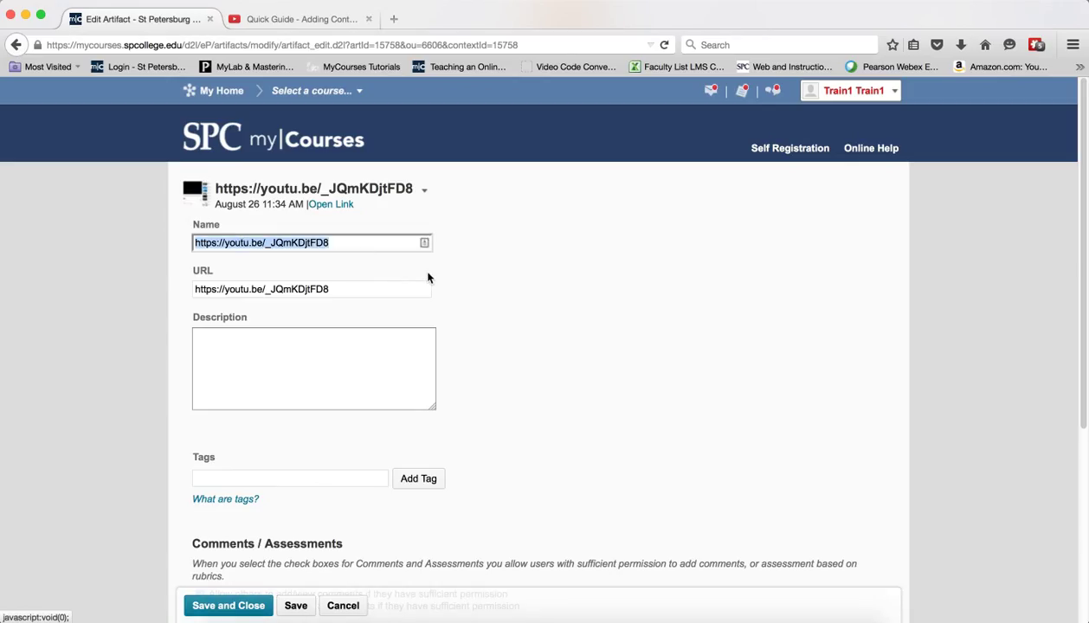
Rename the link to 'Adding Content from the Learning Object Repository', save, and return to the dashboard
{"action": "type", "text": "Adding Content from the Learning Object Repository"}
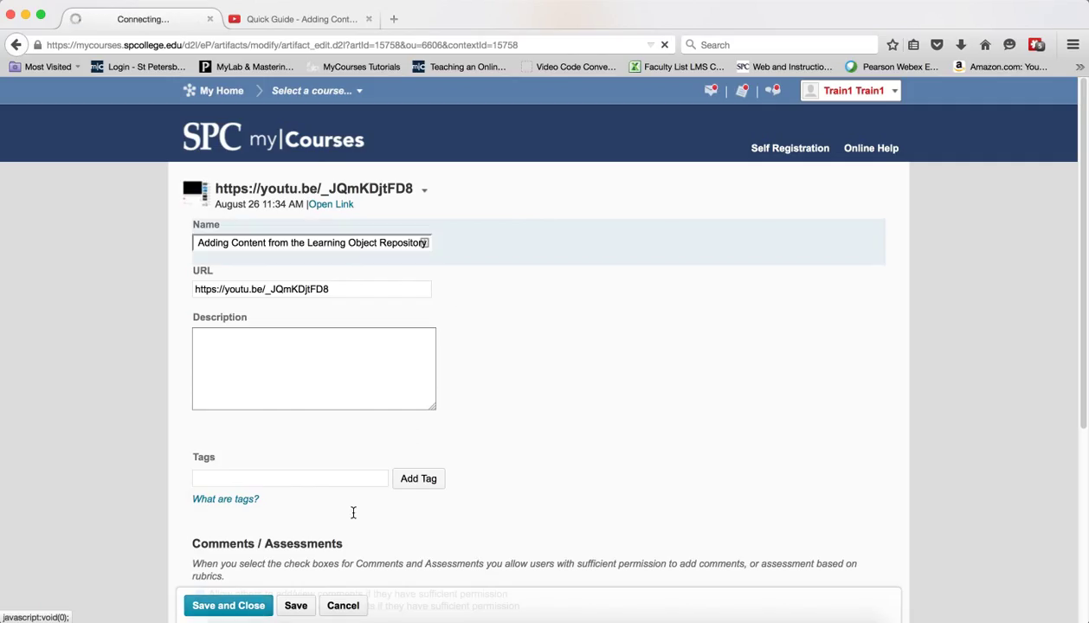
{"action": "left_click", "coordinate": [229, 606]}
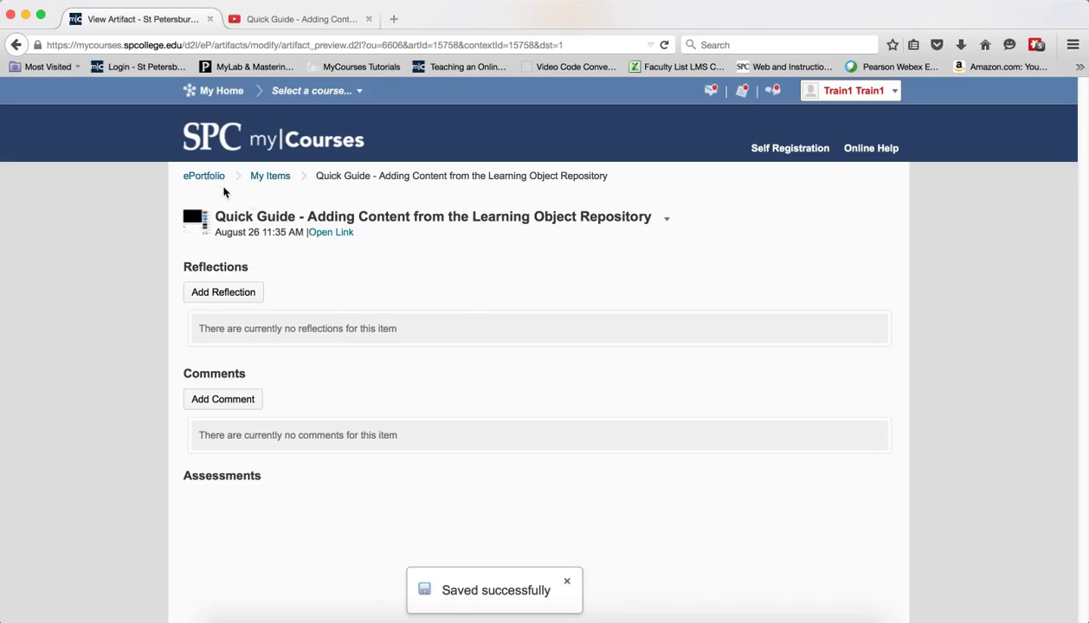
{"action": "left_click", "coordinate": [205, 177]}
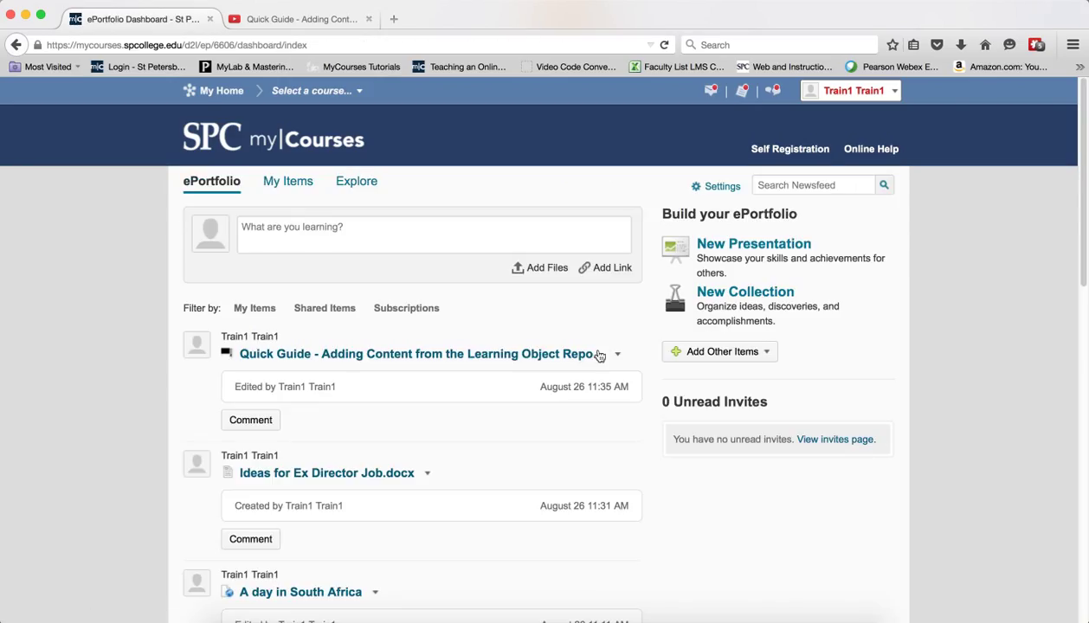
{"action": "mouse_move", "coordinate": [398, 361]}
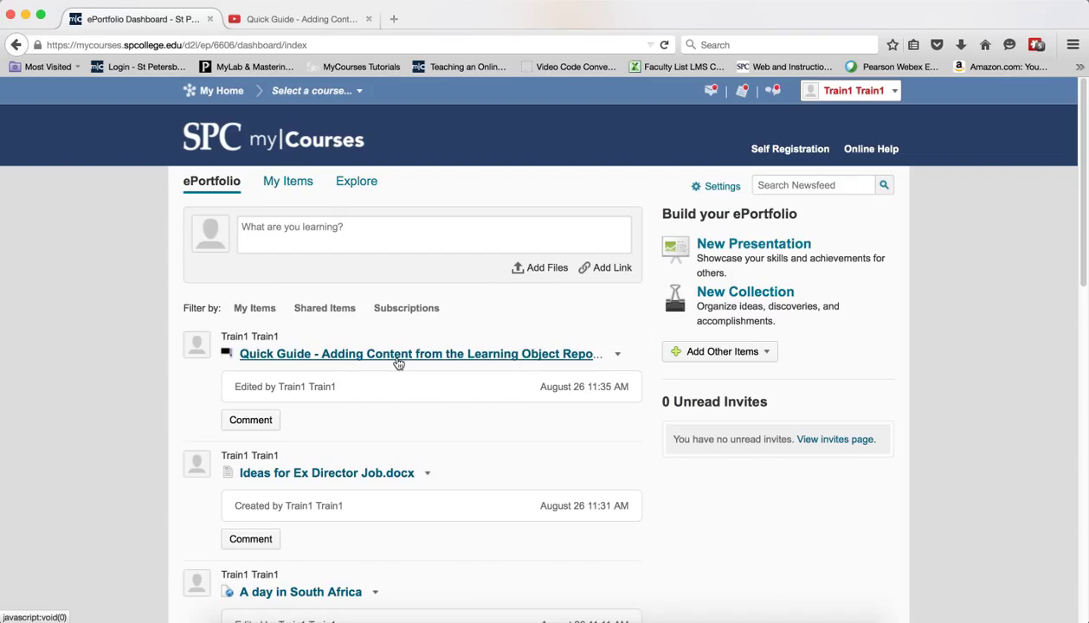